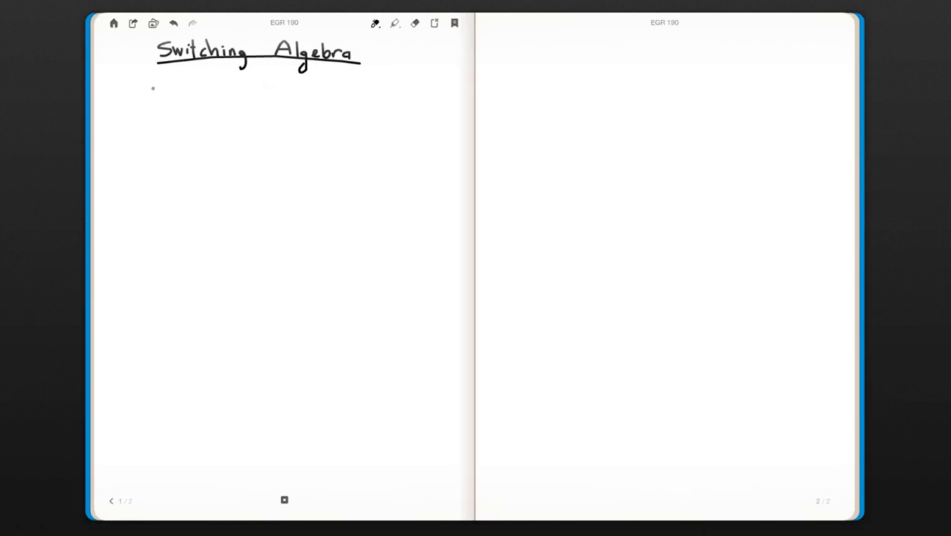
# Step: Handwrite 3+5=8 and 3·5=15 beneath the Switching Algebra title
pyautogui.moveTo(153, 88); pyautogui.dragTo(160, 79)
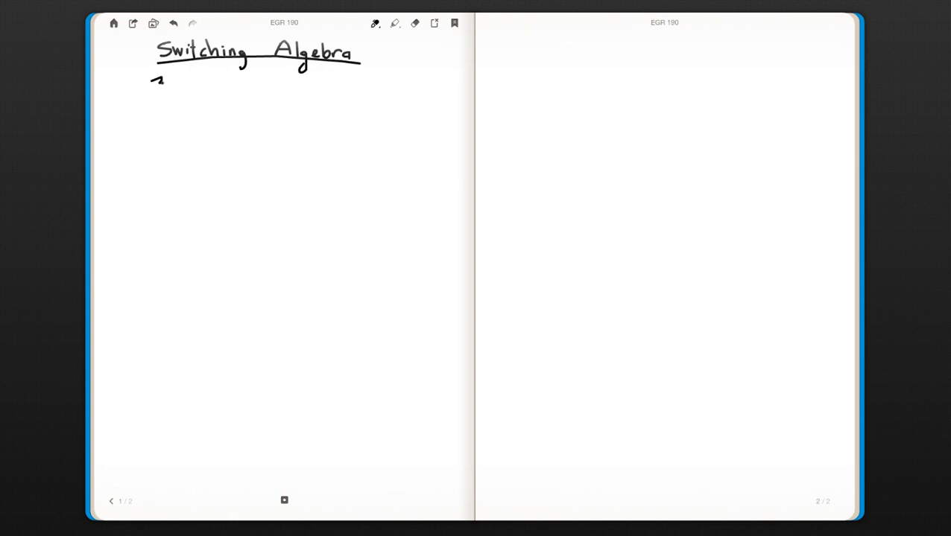
pyautogui.moveTo(157, 82); pyautogui.dragTo(179, 82)
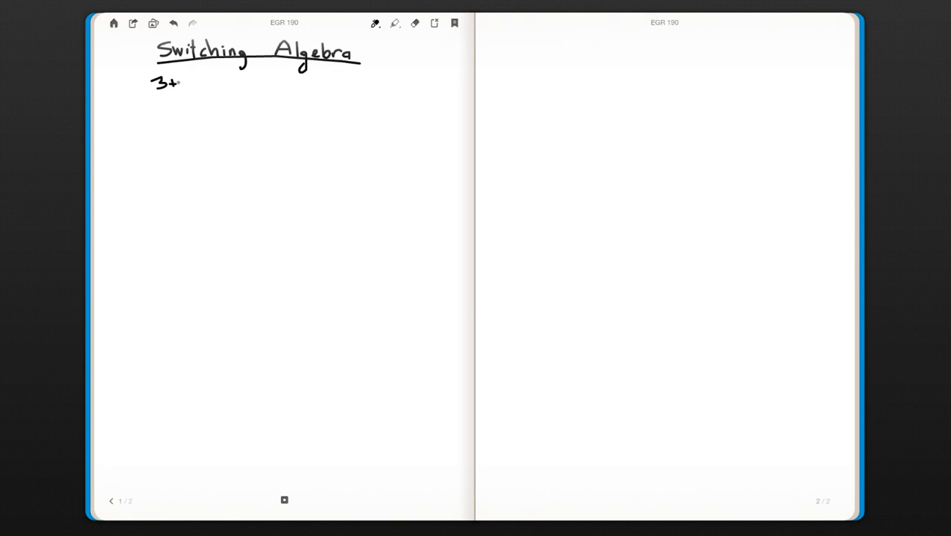
pyautogui.moveTo(178, 81); pyautogui.dragTo(190, 81)
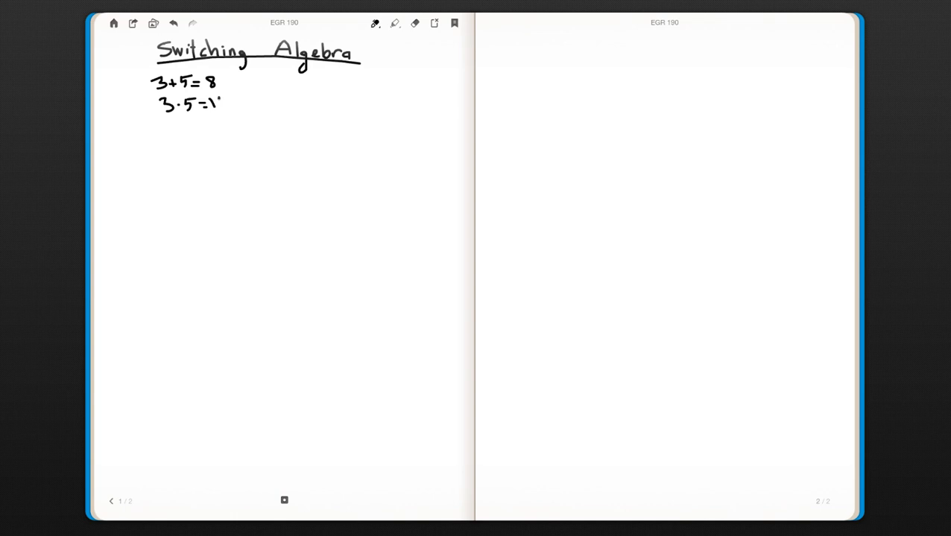
pyautogui.moveTo(219, 103); pyautogui.dragTo(227, 103)
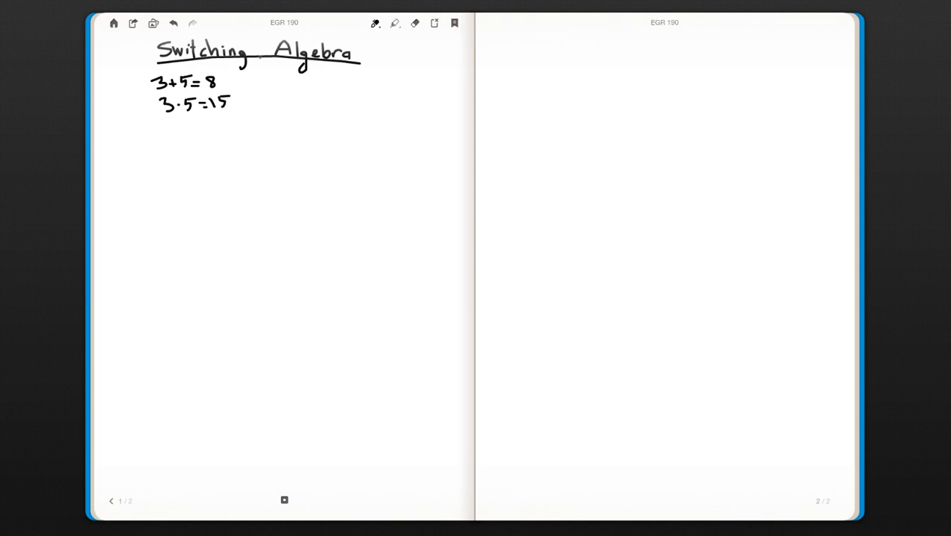
# Step: Draw an arrow to the binary digits 1 and 0, then write 1+0 and 1·0 ⇒
pyautogui.moveTo(257, 56); pyautogui.dragTo(298, 83)
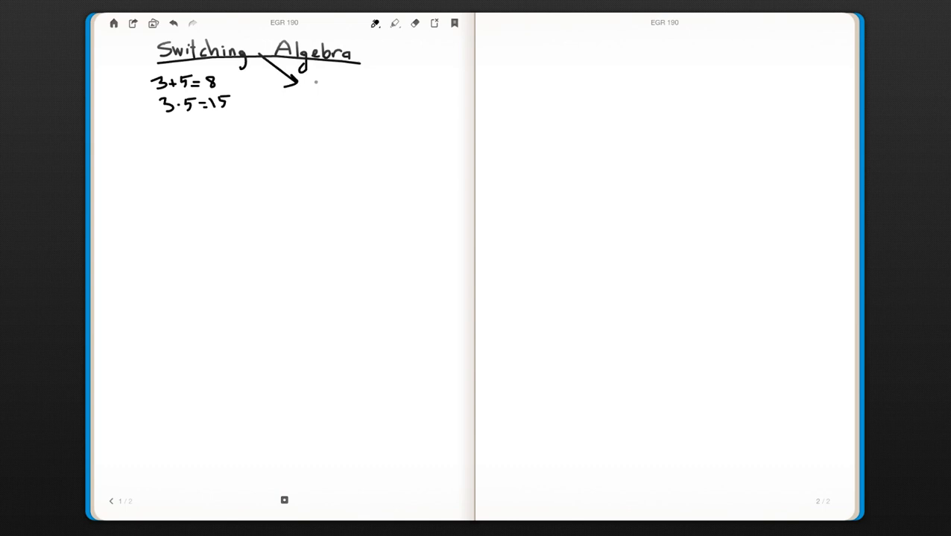
pyautogui.moveTo(313, 88); pyautogui.dragTo(358, 88)
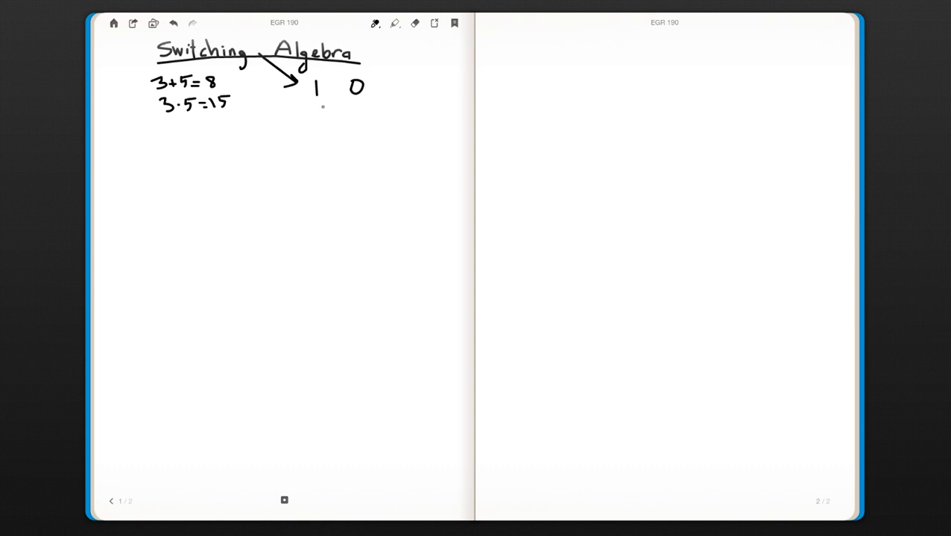
pyautogui.moveTo(321, 112); pyautogui.dragTo(347, 112)
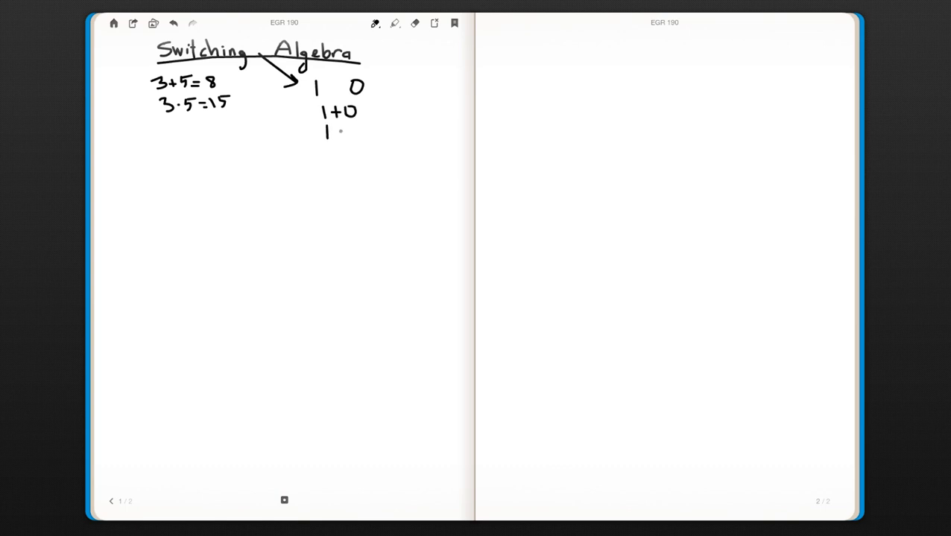
pyautogui.moveTo(331, 131); pyautogui.dragTo(358, 132)
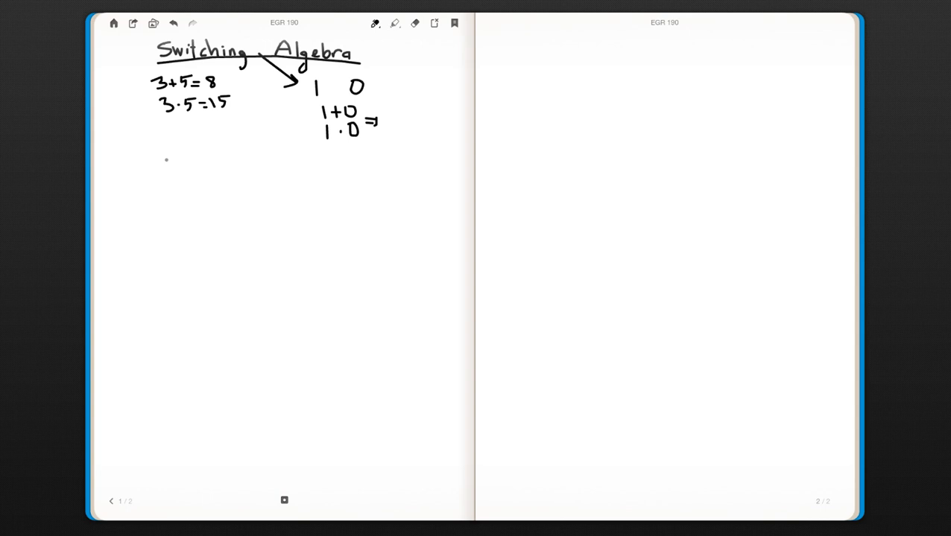
# Step: Write the quoted "OR" heading with a+b ⇒ a OR b underneath
pyautogui.moveTo(207, 162); pyautogui.dragTo(230, 170)
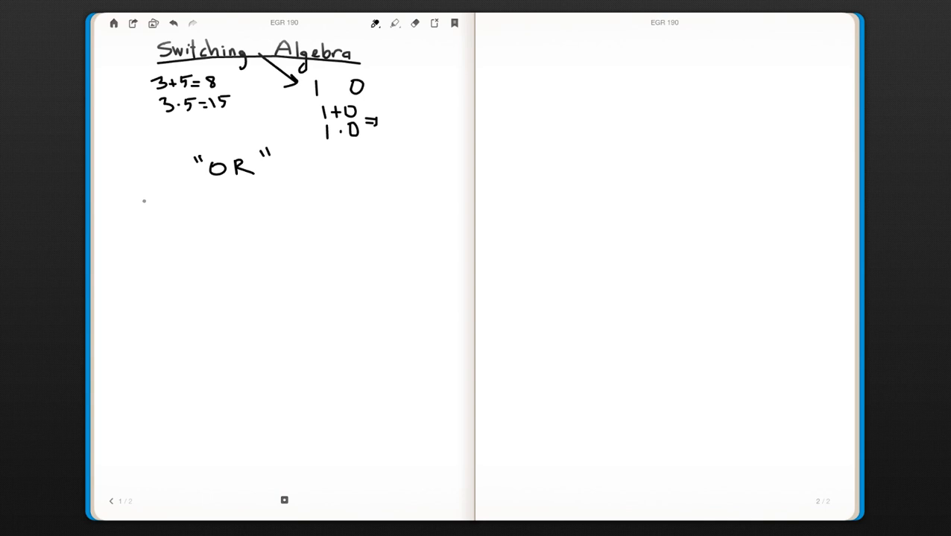
pyautogui.moveTo(138, 200); pyautogui.dragTo(175, 197)
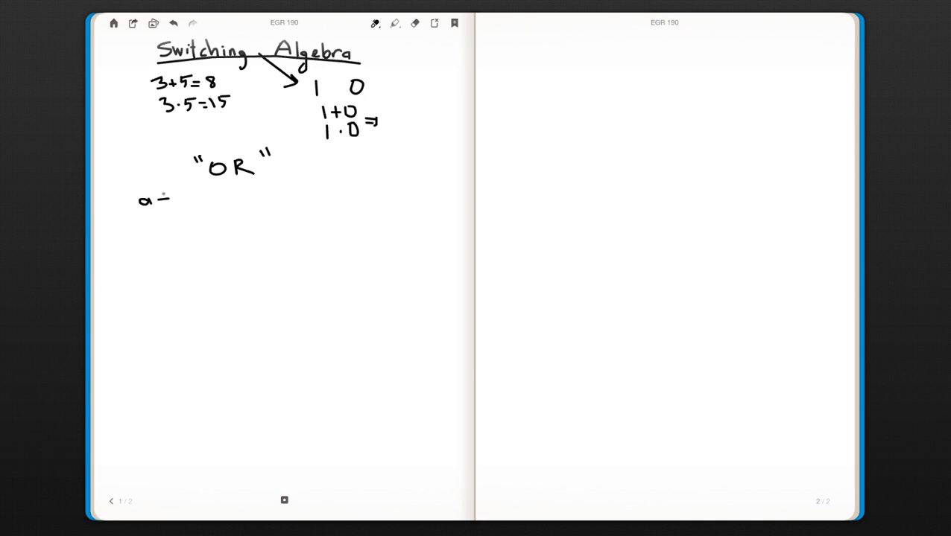
pyautogui.moveTo(157, 200); pyautogui.dragTo(186, 202)
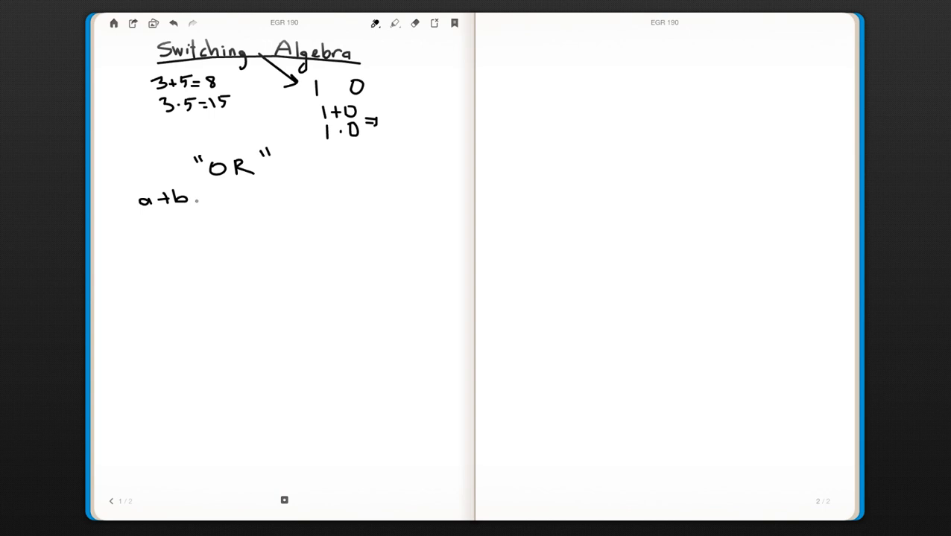
pyautogui.moveTo(209, 199); pyautogui.dragTo(220, 199)
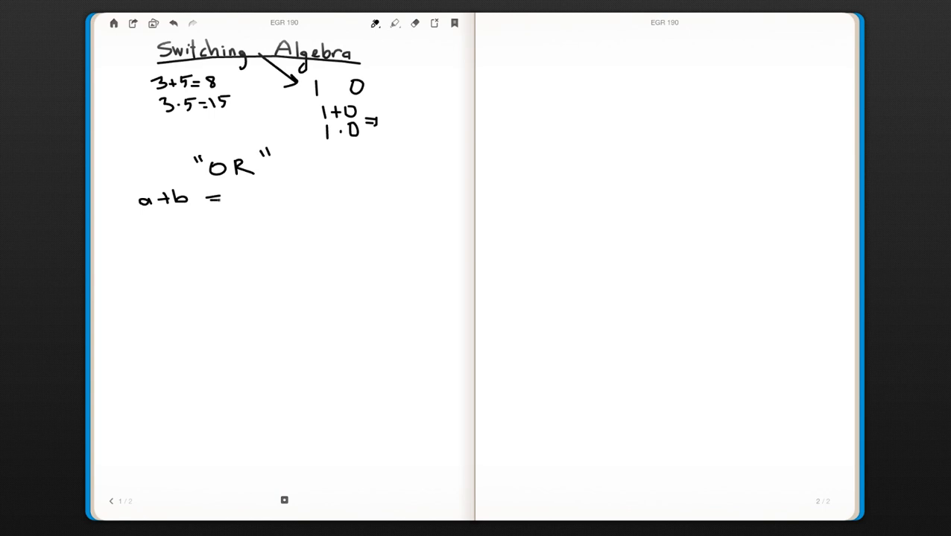
pyautogui.write('⇒ a OR b')
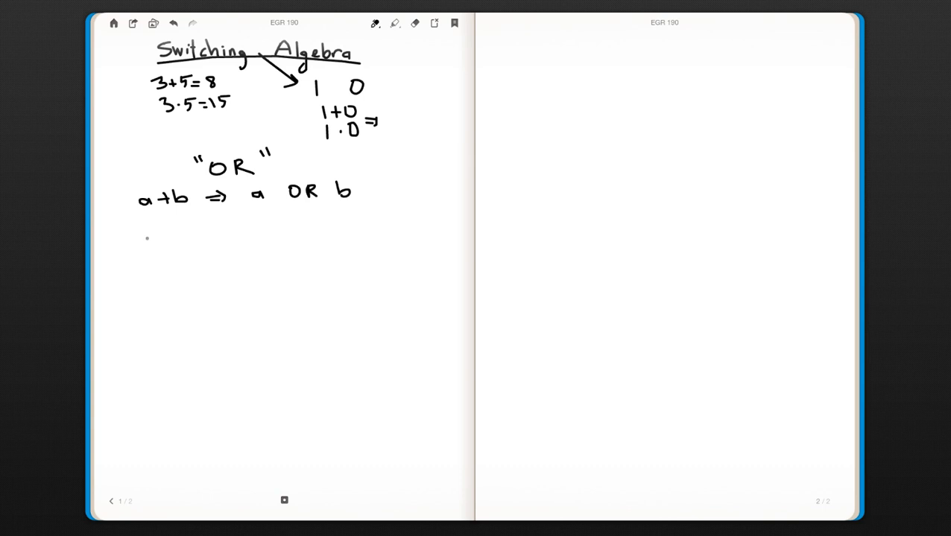
# Step: Write a+b = "1" if and only if (iff) on the definition line
pyautogui.moveTo(119, 234); pyautogui.dragTo(138, 233)
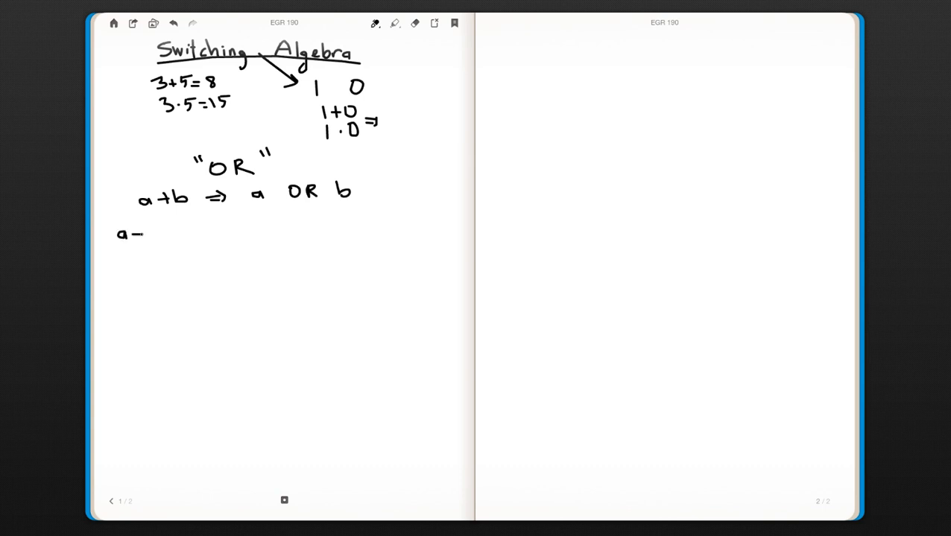
pyautogui.moveTo(127, 233); pyautogui.dragTo(160, 233)
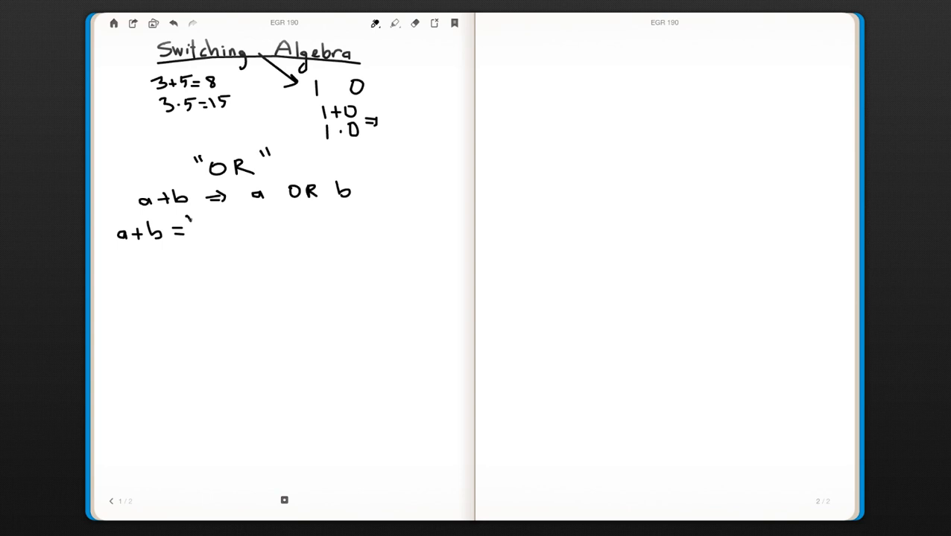
pyautogui.moveTo(196, 224); pyautogui.dragTo(207, 234)
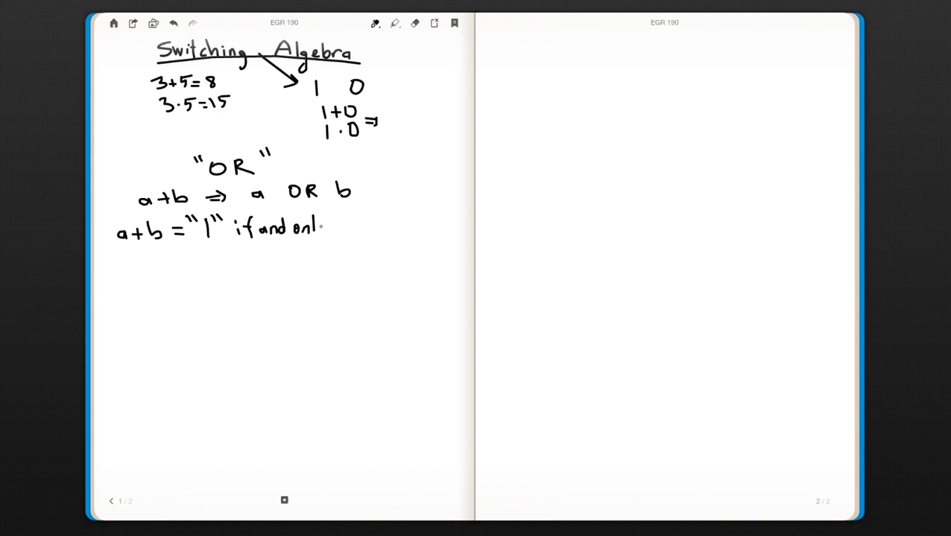
pyautogui.moveTo(320, 229); pyautogui.dragTo(350, 229)
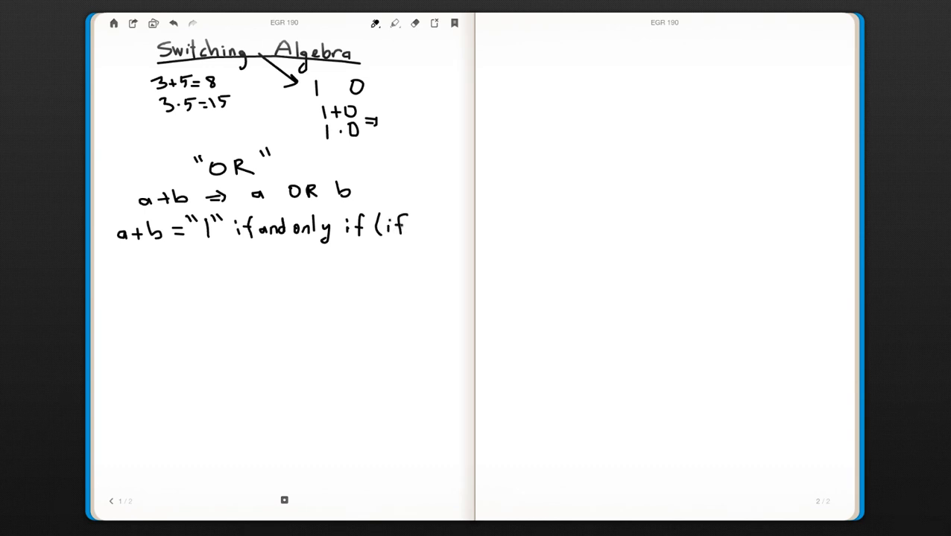
pyautogui.write('f)')
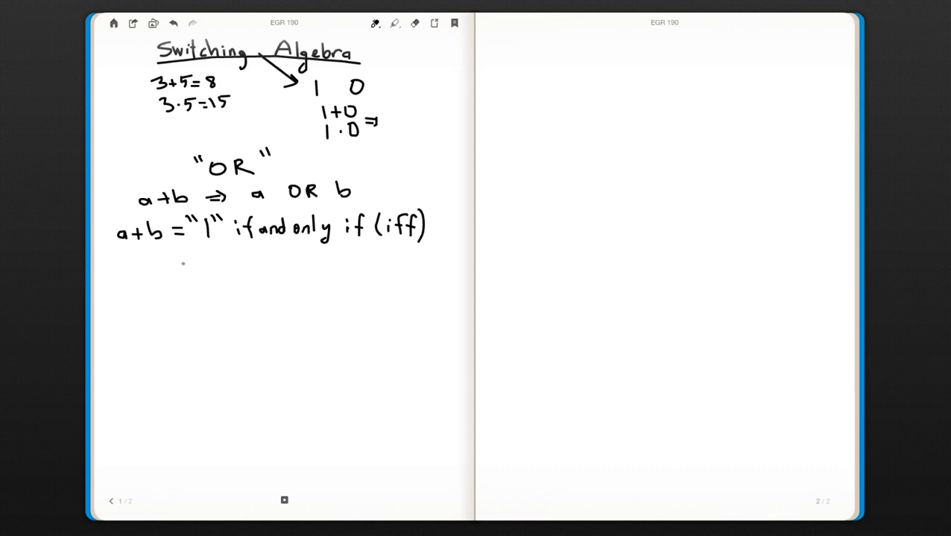
# Step: Complete the condition: a=1 or b=1 or both
pyautogui.moveTo(175, 267); pyautogui.dragTo(209, 267)
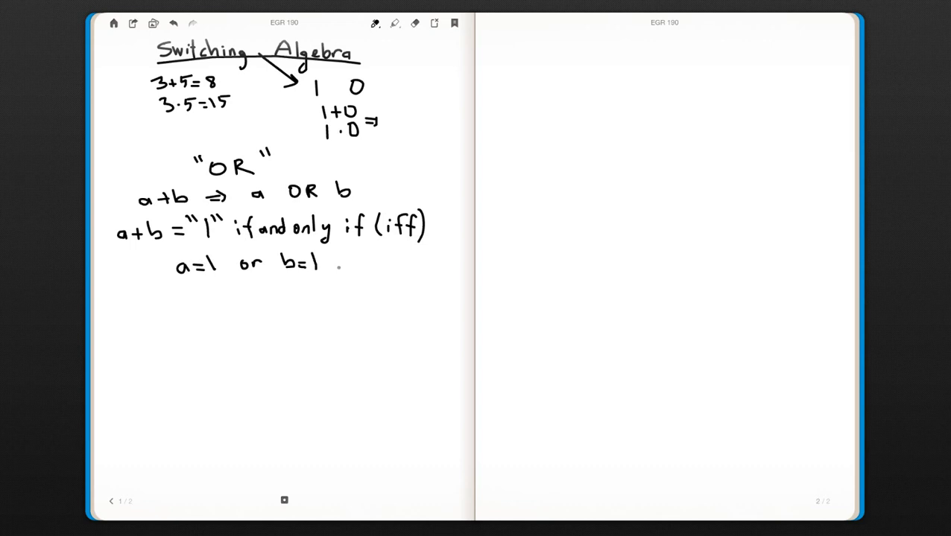
pyautogui.write('or')
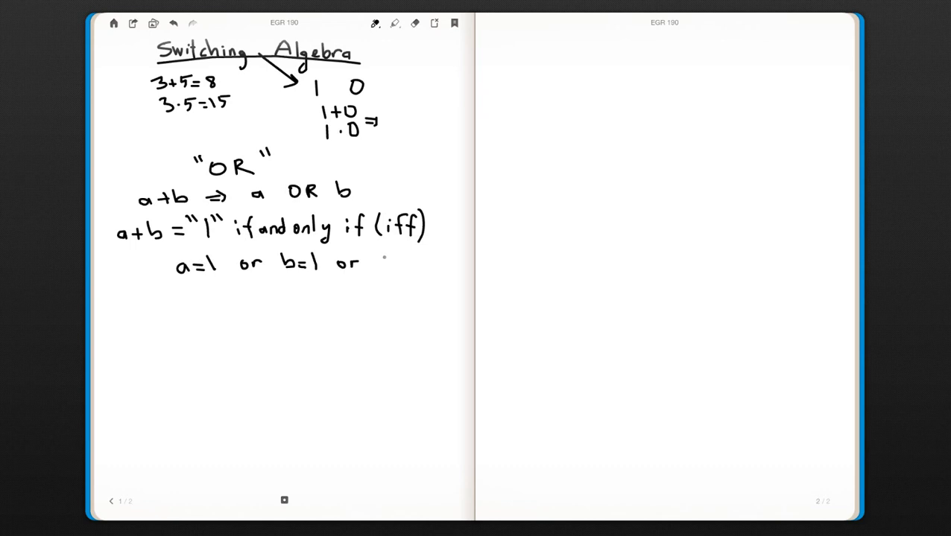
pyautogui.write('botl')
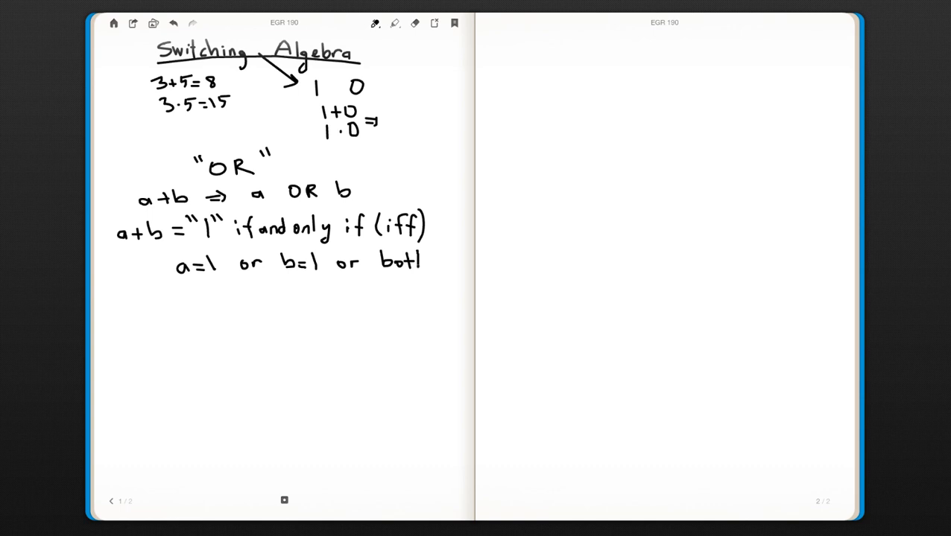
pyautogui.write('h')
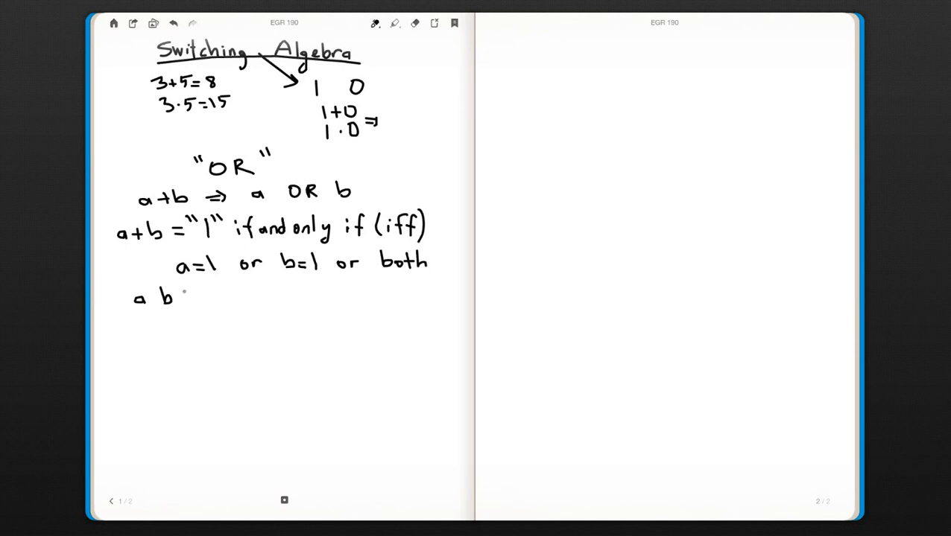
# Step: Draw the a, b | a+b truth table with rows 00, 01, 10, 11 giving 0, 1, 1, 1
pyautogui.moveTo(188, 291); pyautogui.dragTo(205, 373)
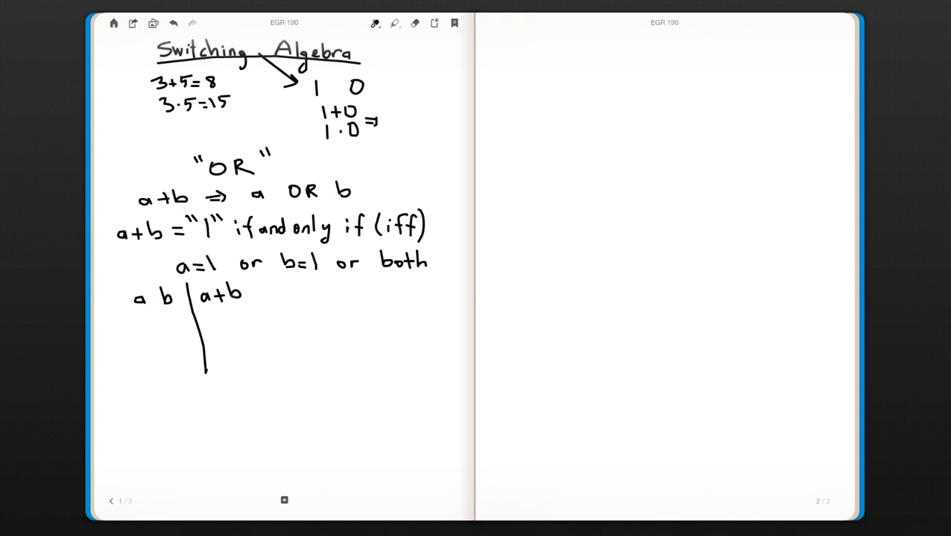
pyautogui.moveTo(130, 312); pyautogui.dragTo(261, 302)
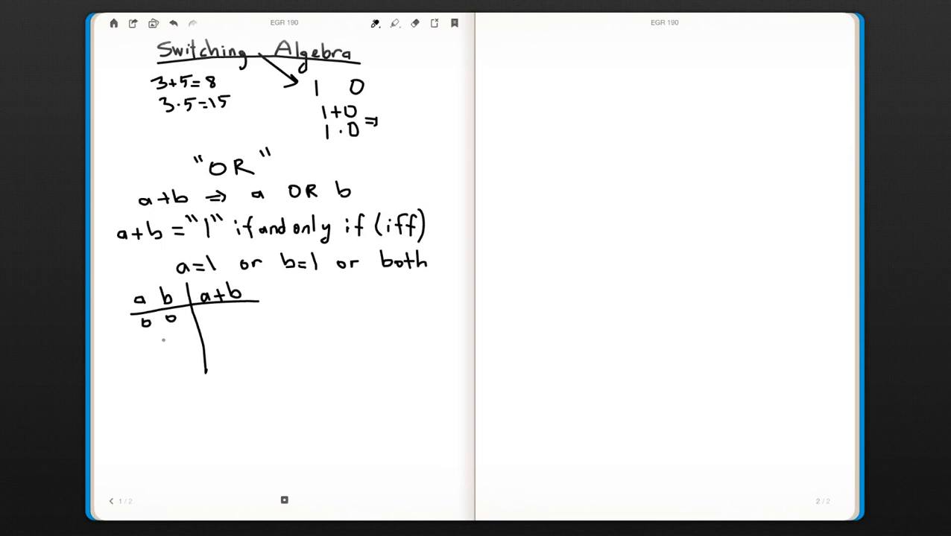
pyautogui.moveTo(141, 339); pyautogui.dragTo(177, 338)
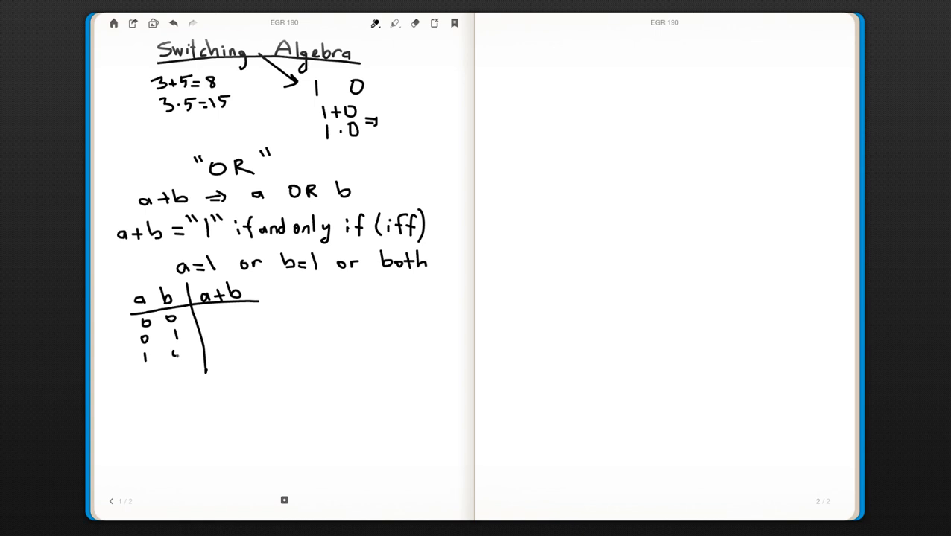
pyautogui.write('0')
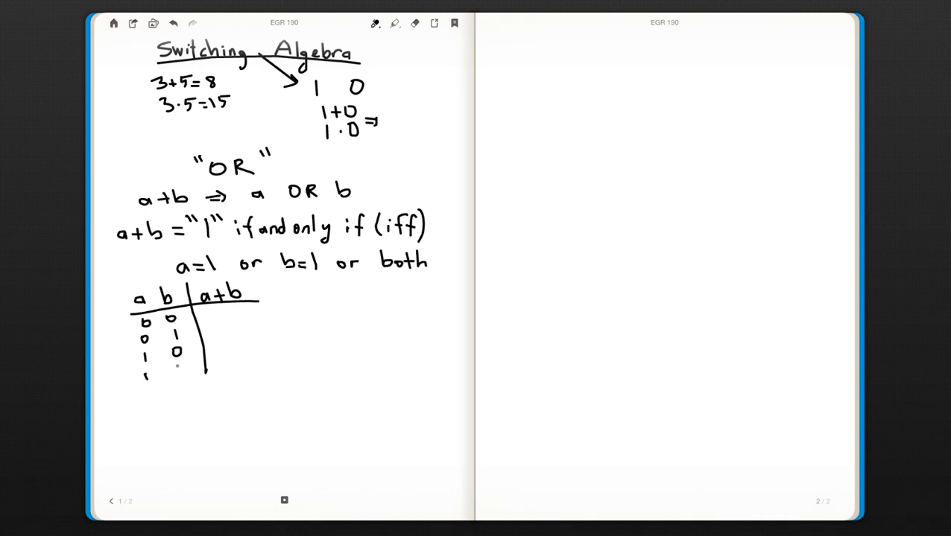
pyautogui.moveTo(177, 363); pyautogui.dragTo(179, 376)
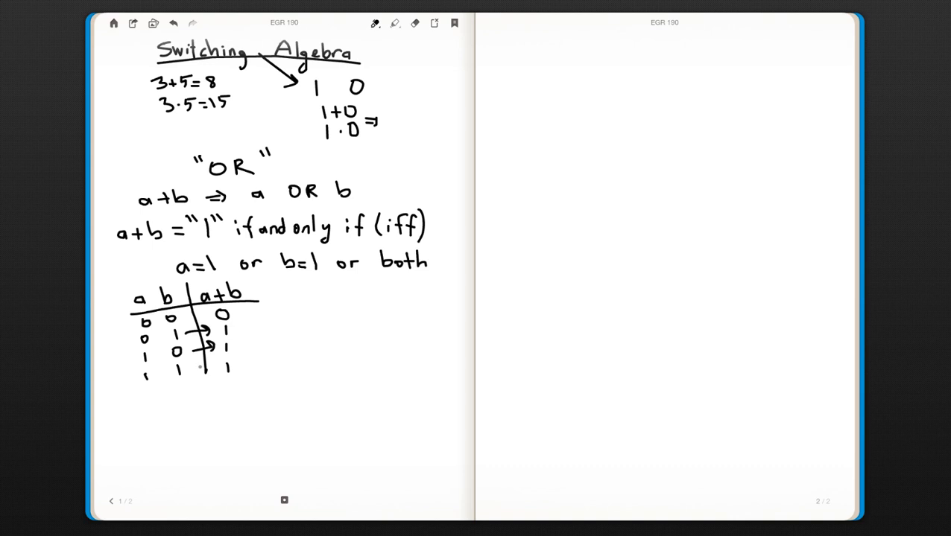
pyautogui.moveTo(197, 365); pyautogui.dragTo(224, 366)
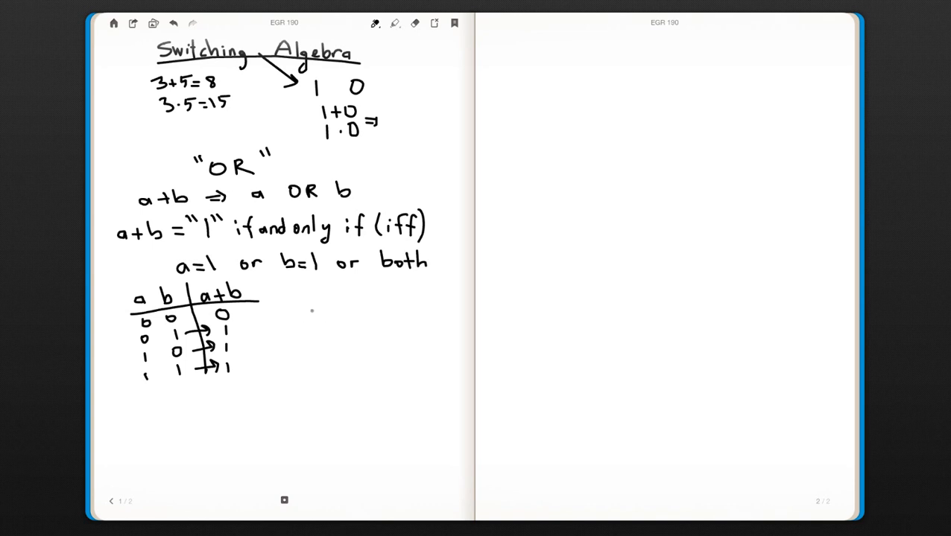
pyautogui.moveTo(313, 309); pyautogui.dragTo(320, 354)
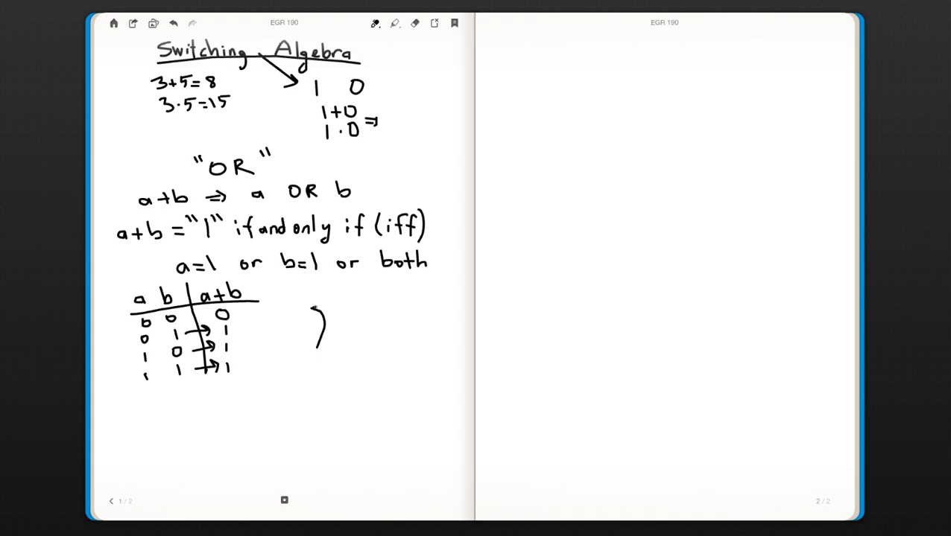
# Step: Sketch the OR gate with inputs a, b and output a+b, label it 'OR gate', and turn to page two
pyautogui.moveTo(321, 309); pyautogui.dragTo(343, 343)
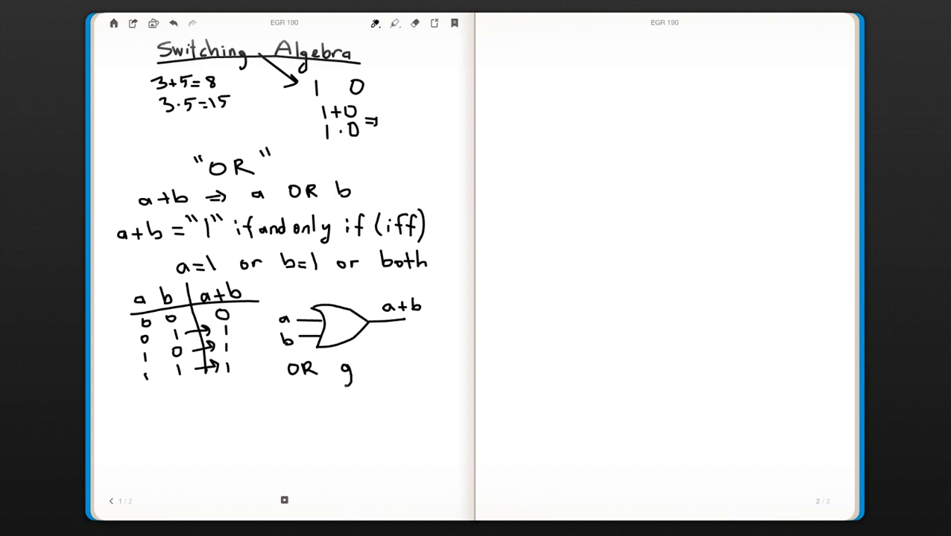
pyautogui.moveTo(343, 372); pyautogui.dragTo(376, 365)
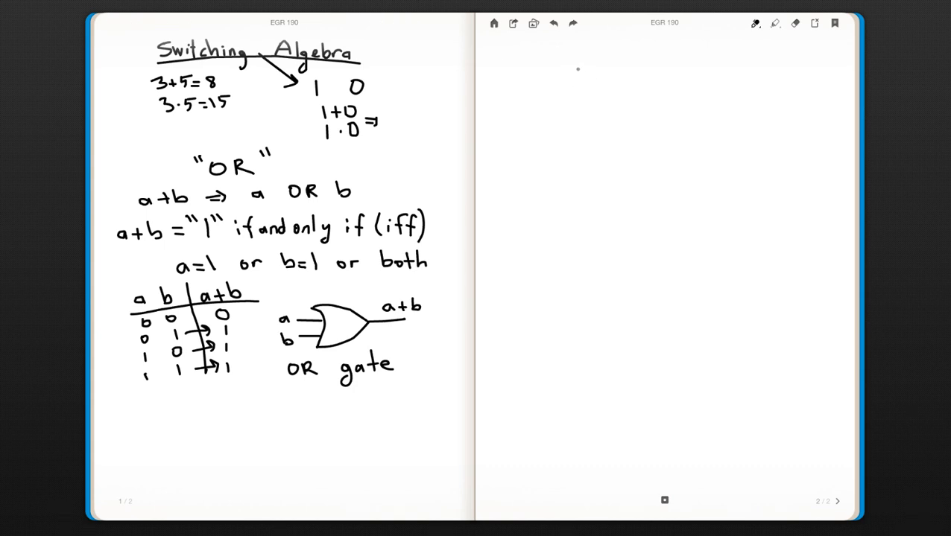
pyautogui.click(573, 23)
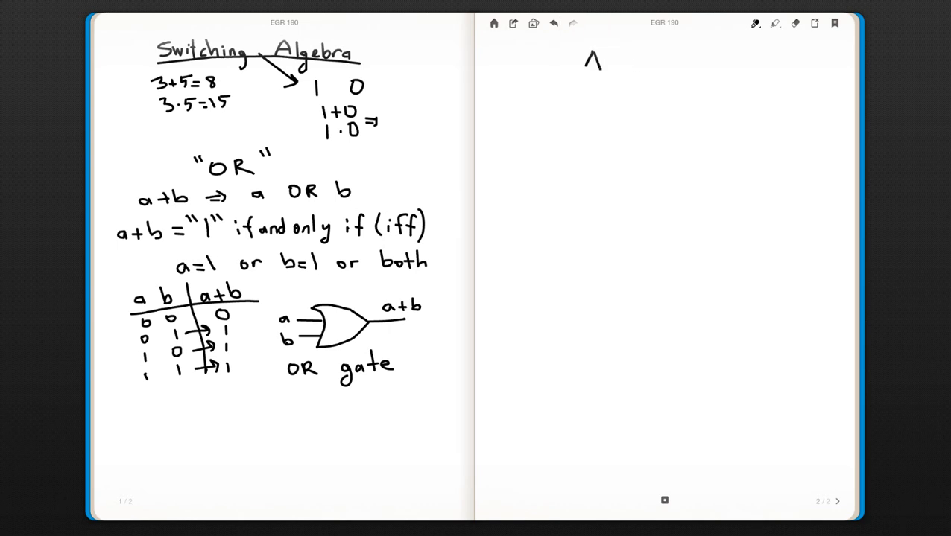
# Step: Title page two 'AND Gate' and write a·b ⇒ a AND b
pyautogui.write('AND G')
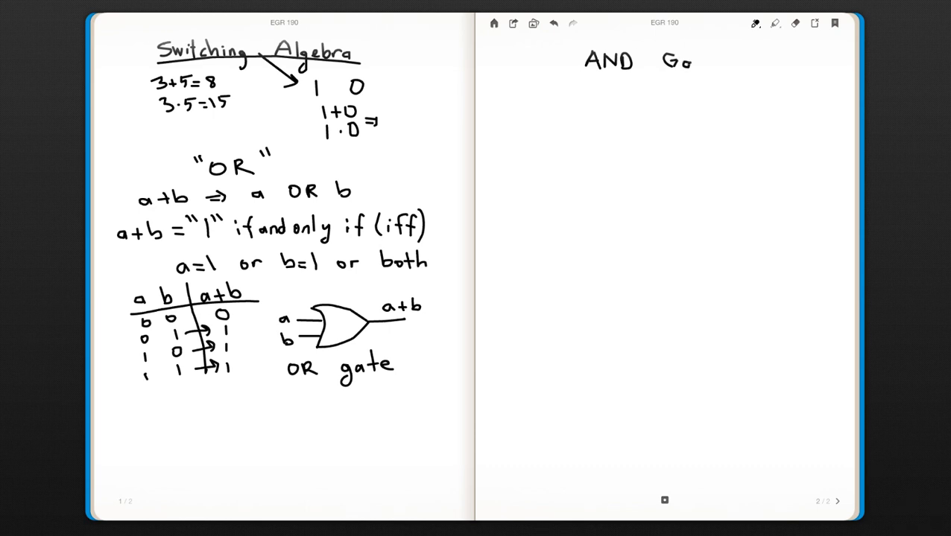
pyautogui.write('ate')
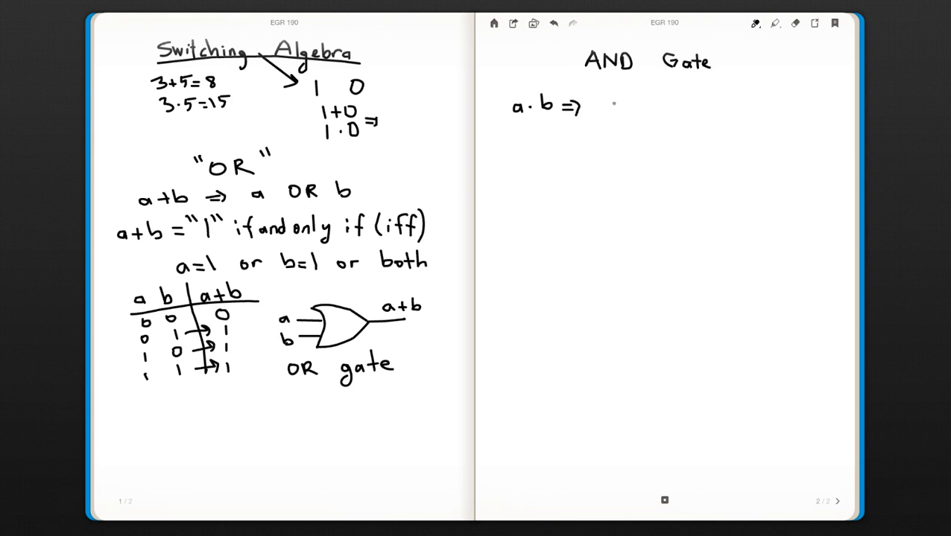
pyautogui.write('a ∧')
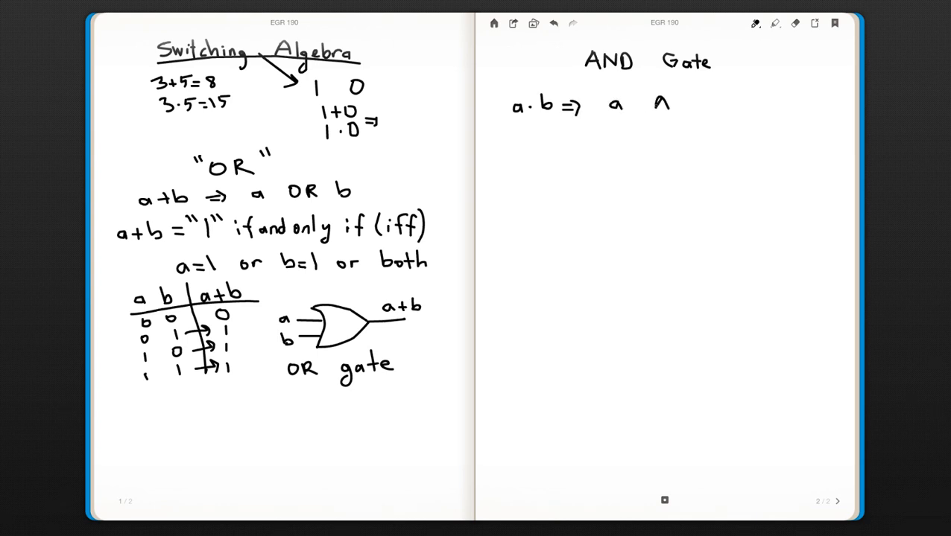
pyautogui.write('ND b')
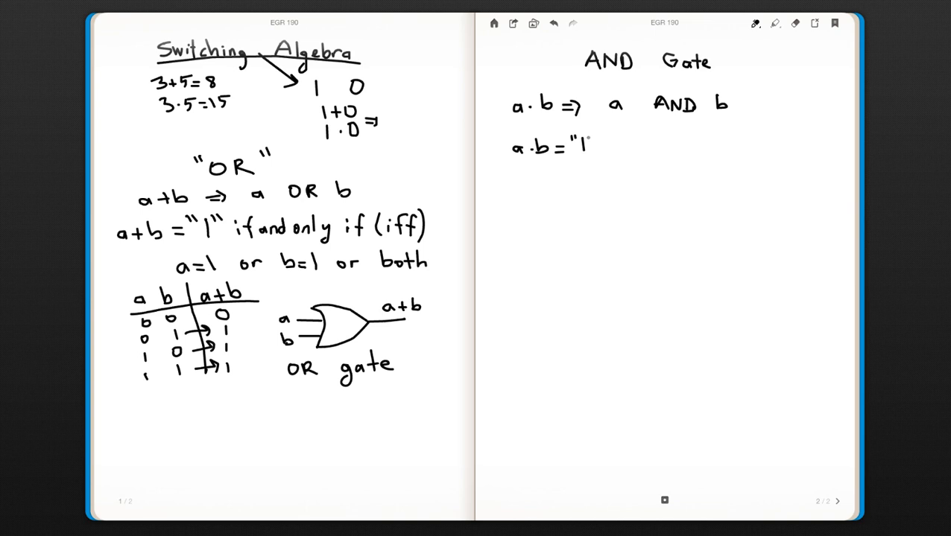
# Step: Write that a·b = "1" iff a=1 and b=1
pyautogui.write('"')
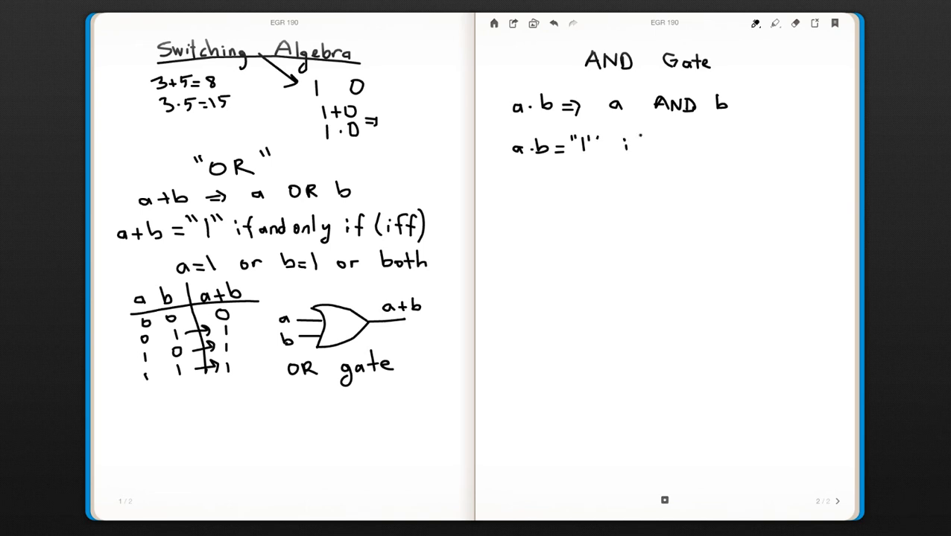
pyautogui.write('iff')
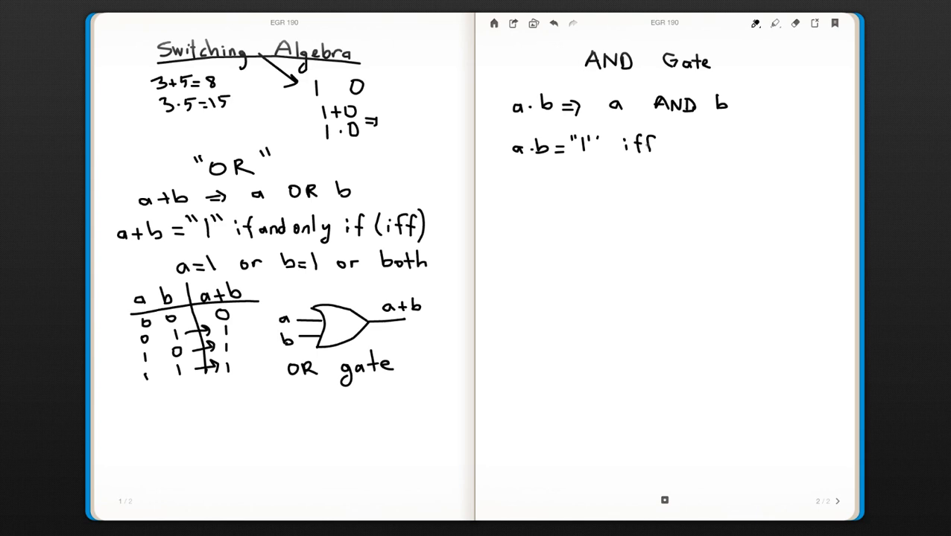
pyautogui.write('a')
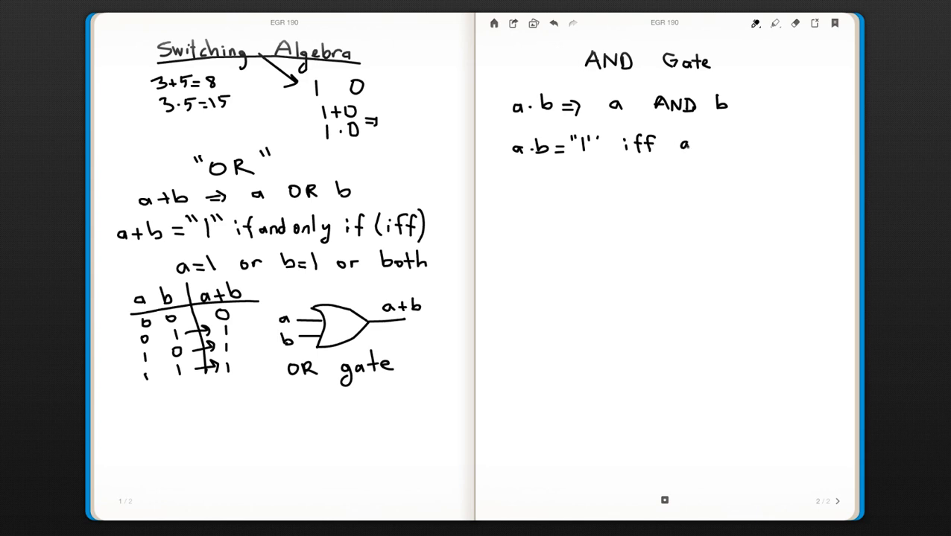
pyautogui.write('=1 and b=')
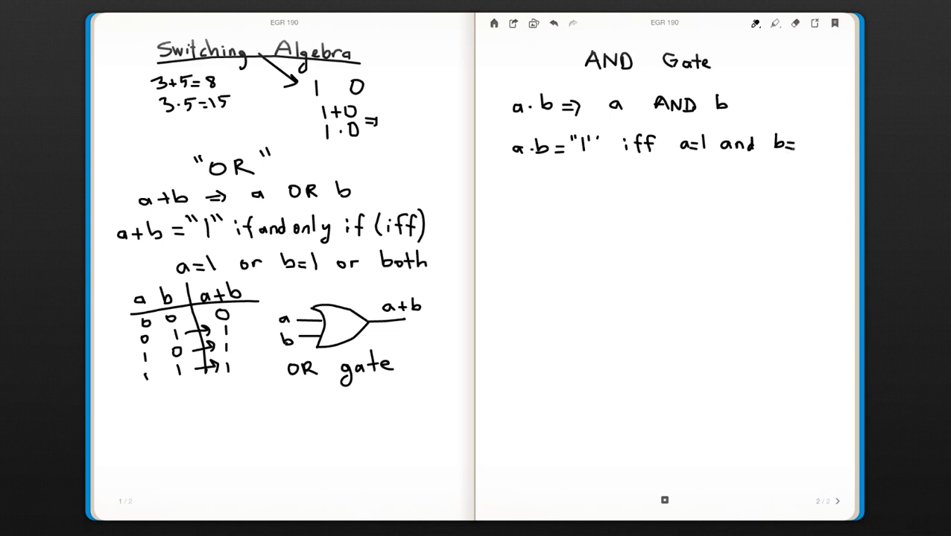
pyautogui.write('1')
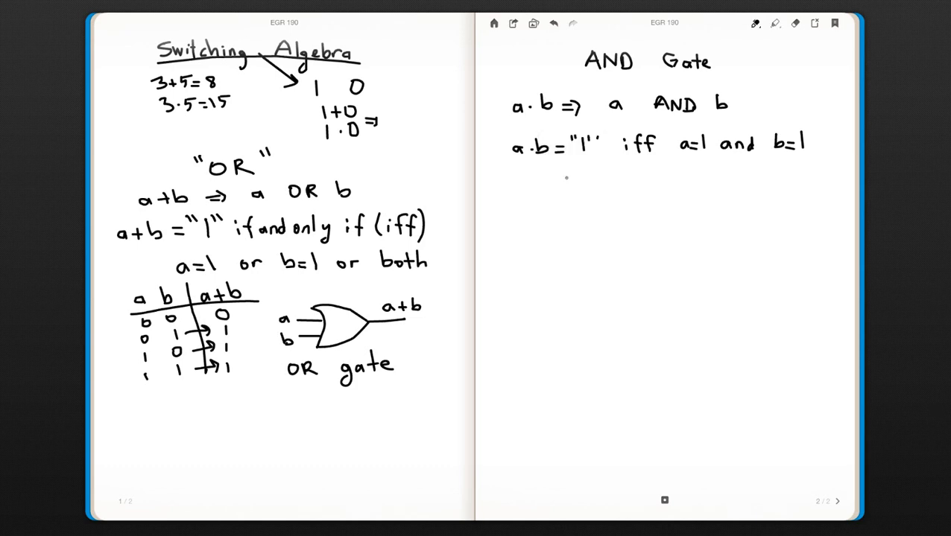
pyautogui.write("a b'")
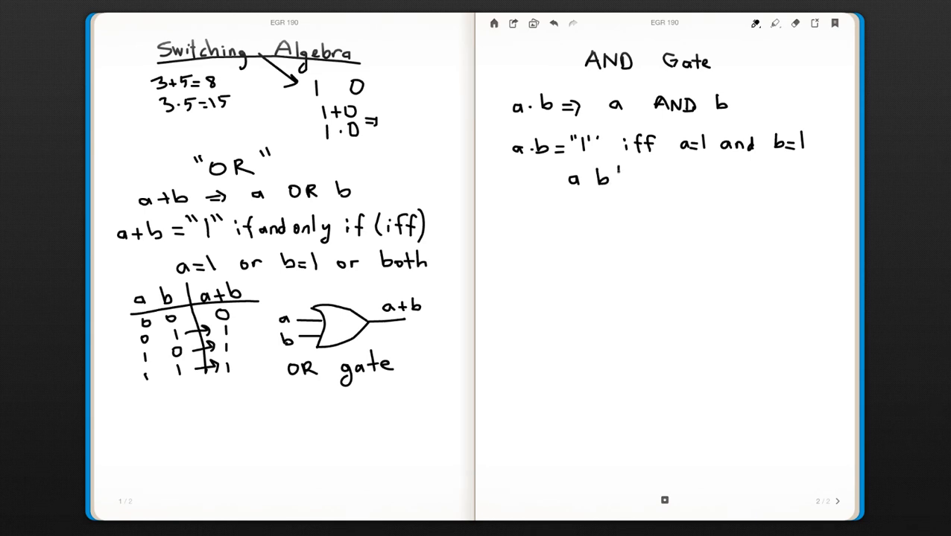
# Step: Draw the a, b | ab truth table with outputs 0, 0, 0, 1 and the 1 1 row circled
pyautogui.moveTo(619, 175); pyautogui.dragTo(620, 242)
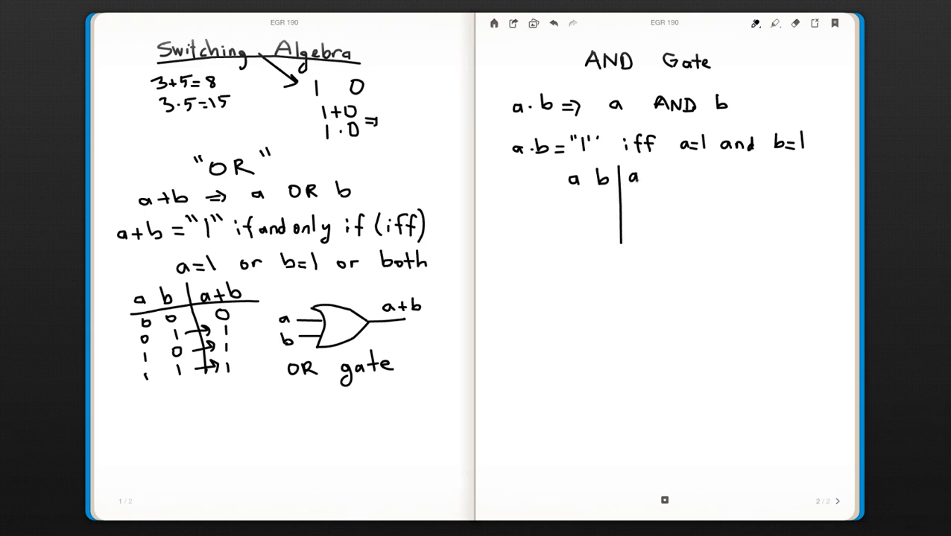
pyautogui.write('b')
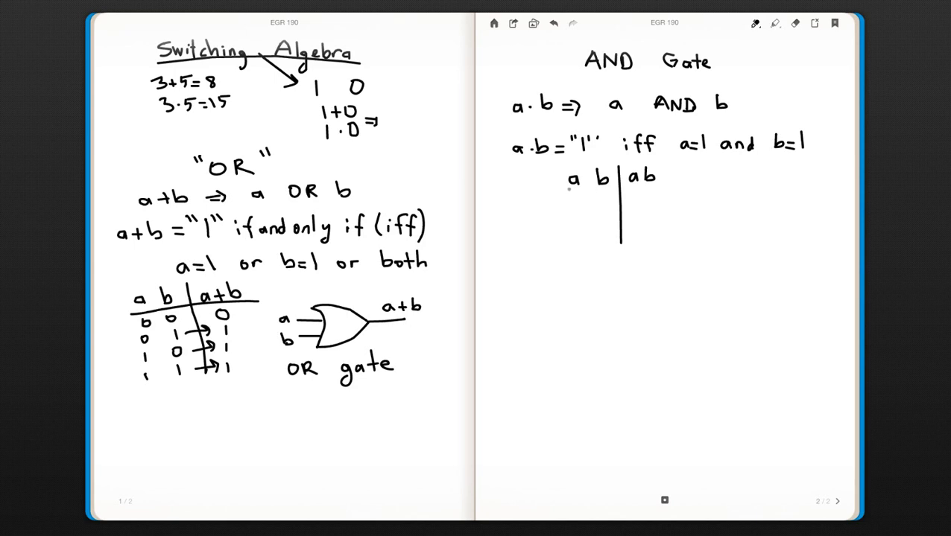
pyautogui.moveTo(563, 193); pyautogui.dragTo(662, 191)
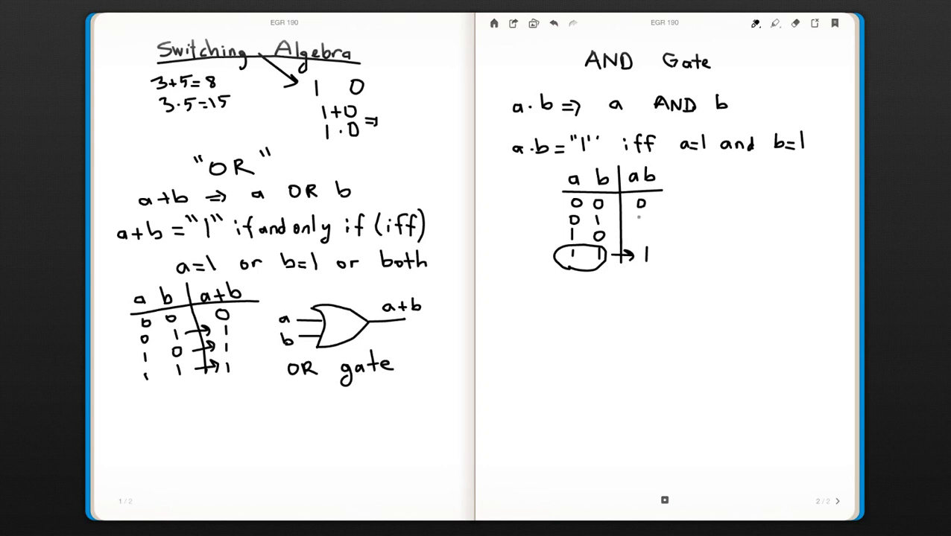
pyautogui.write('0')
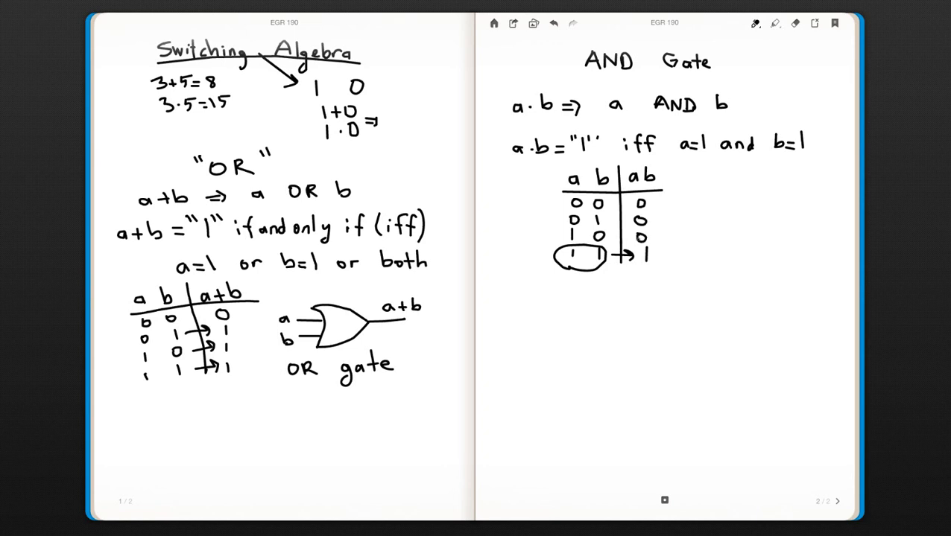
pyautogui.moveTo(707, 200); pyautogui.dragTo(706, 237)
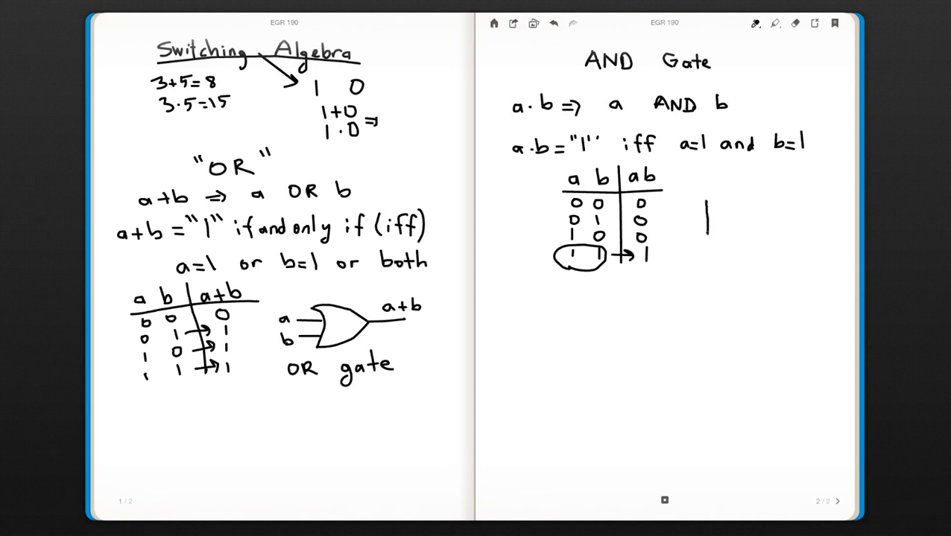
# Step: Sketch the D-shaped AND gate with inputs a, b and output ab, labelled 'AND gate'
pyautogui.moveTo(700, 198); pyautogui.dragTo(723, 238)
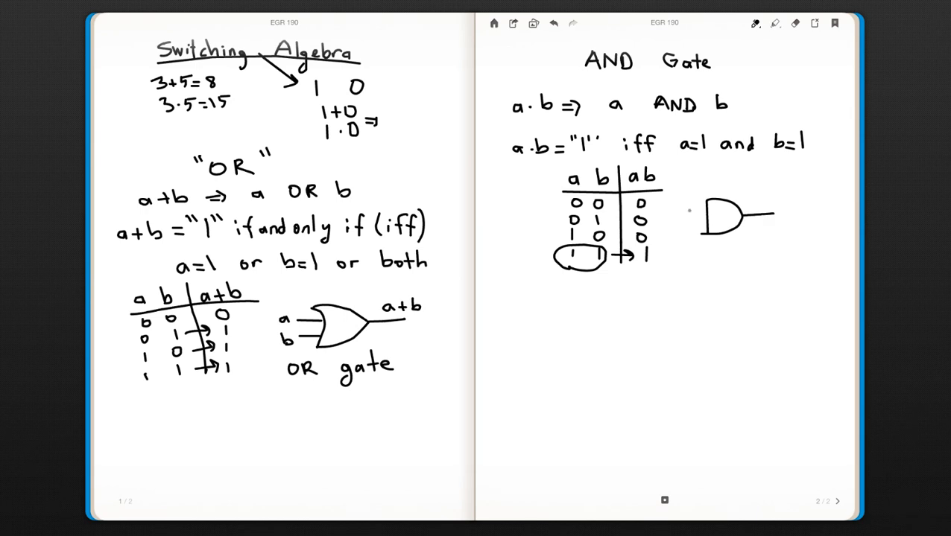
pyautogui.moveTo(686, 212); pyautogui.dragTo(700, 212)
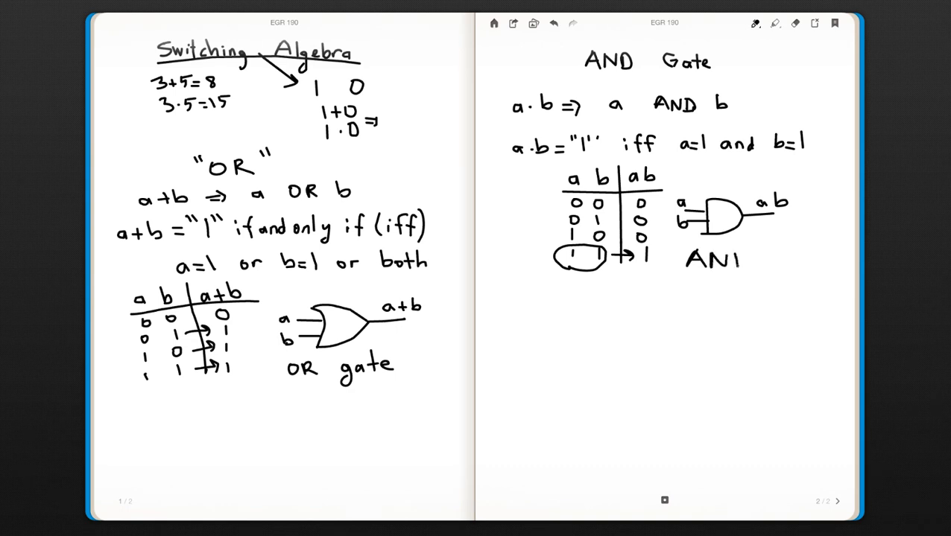
pyautogui.click(726, 259)
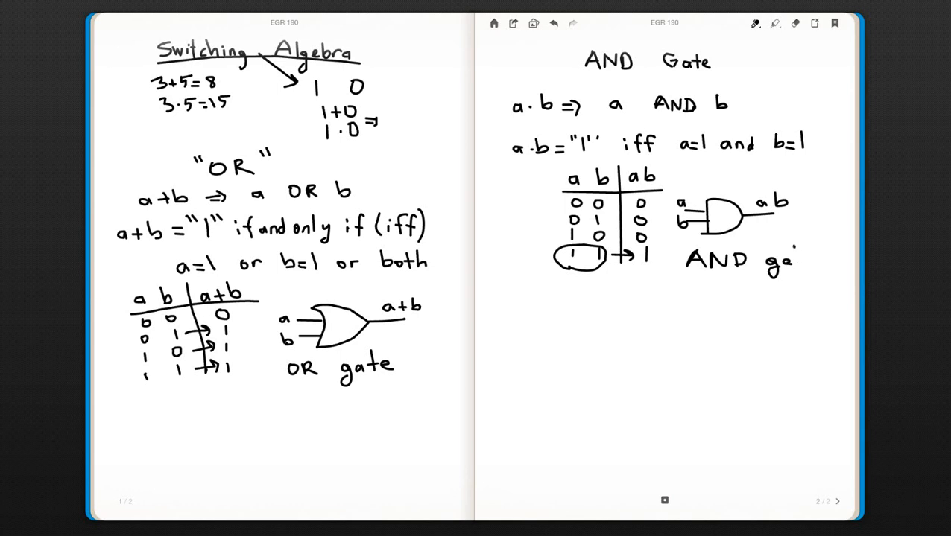
pyautogui.write('te')
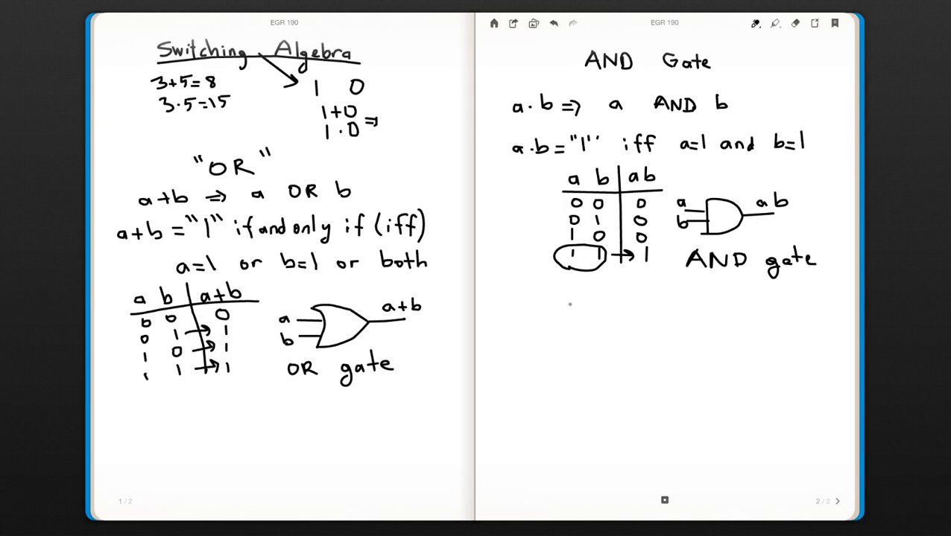
pyautogui.moveTo(505, 293); pyautogui.dragTo(811, 293)
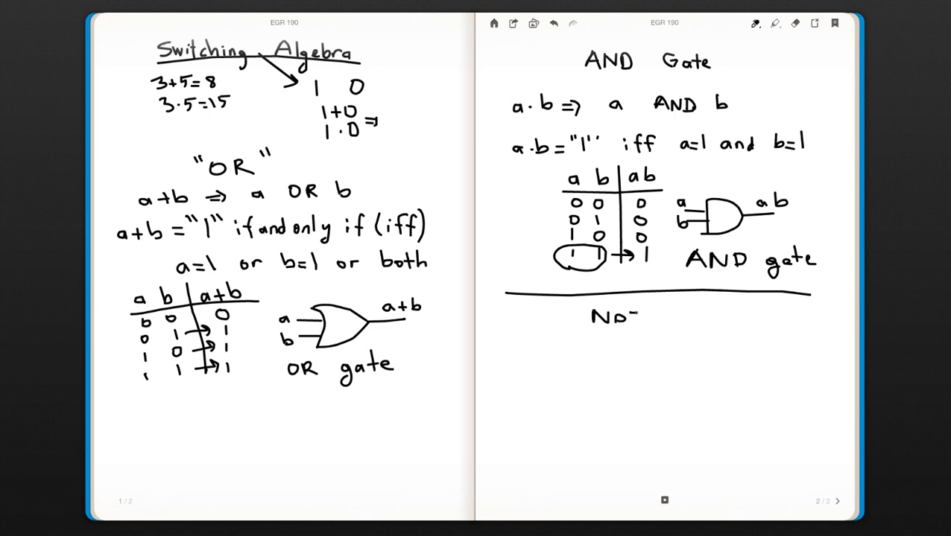
# Step: Write the 'NOT Gate' heading and draw the a | a' table with rows 0→1 and 1→0
pyautogui.write('NoT Gat')
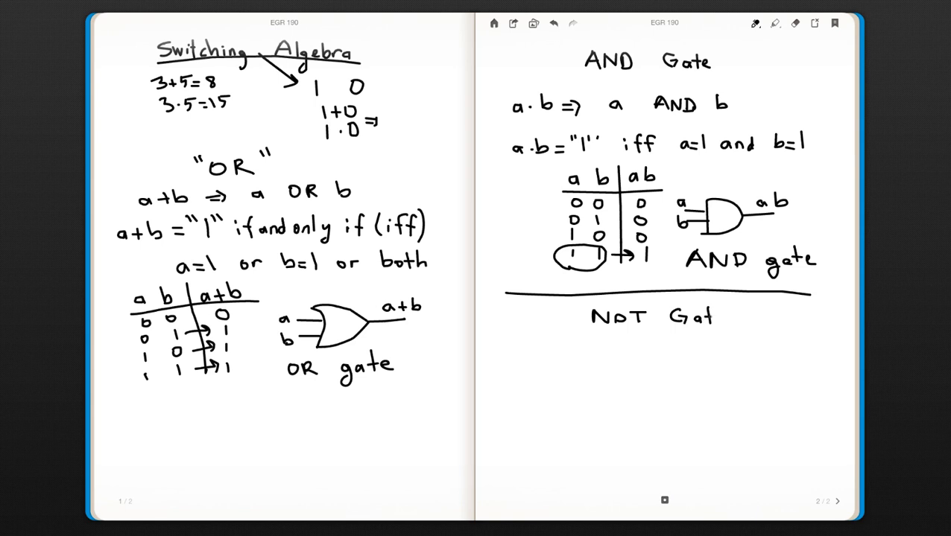
pyautogui.write('e')
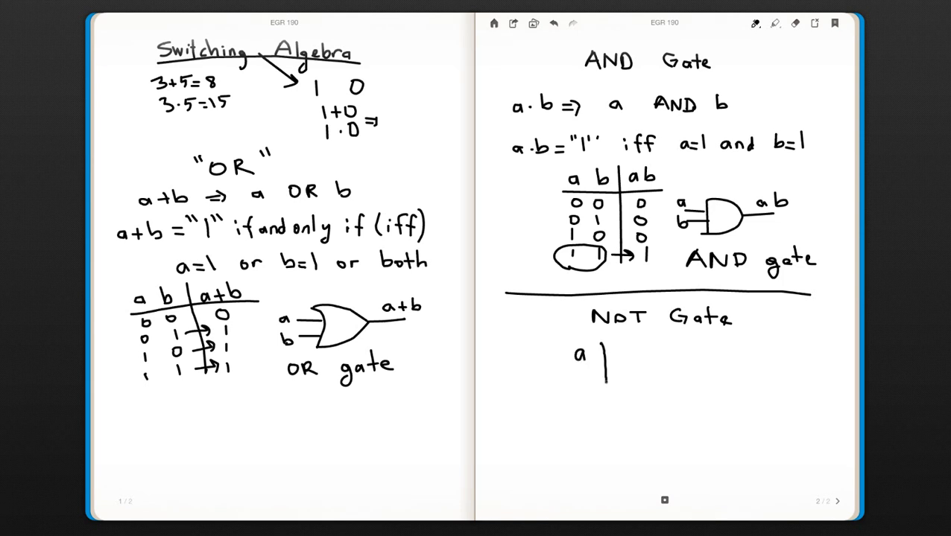
pyautogui.moveTo(610, 365); pyautogui.dragTo(609, 421)
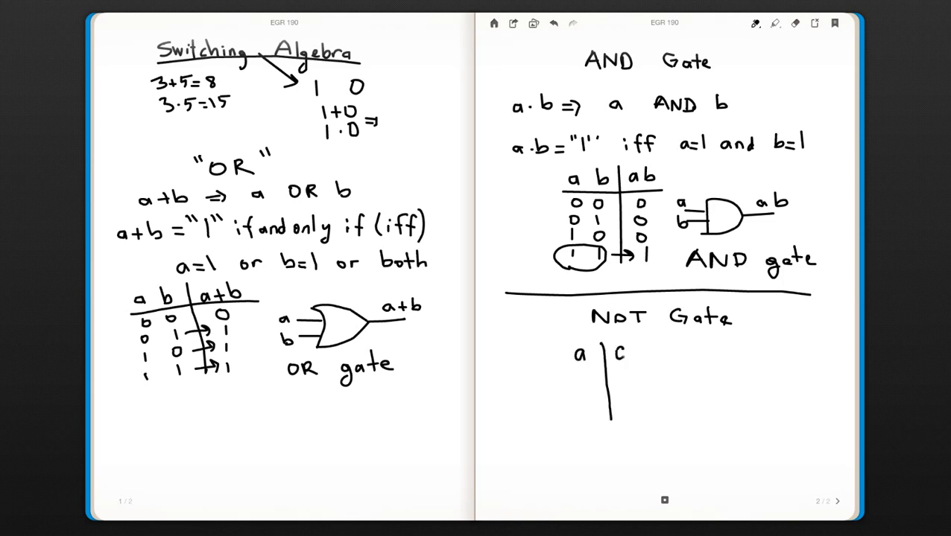
pyautogui.write("a'")
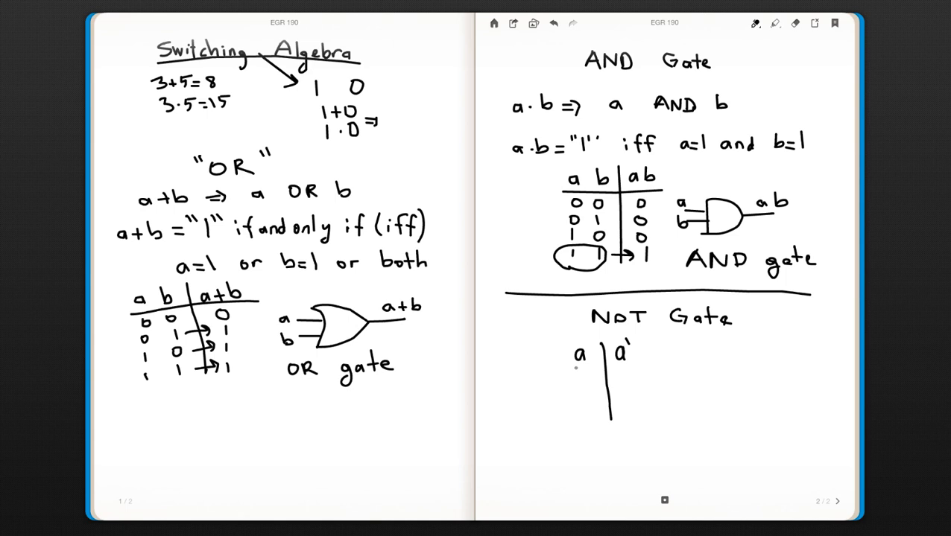
pyautogui.moveTo(565, 367); pyautogui.dragTo(644, 366)
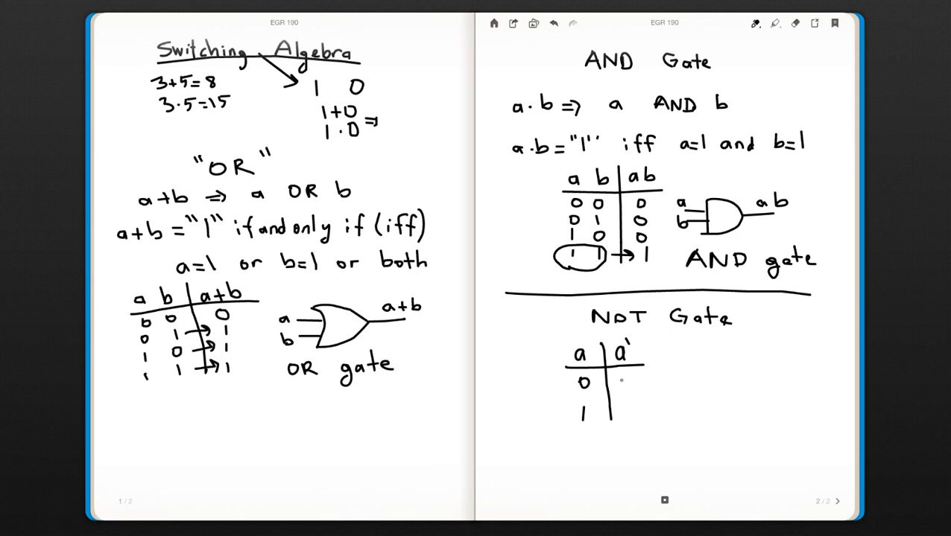
pyautogui.write('1')
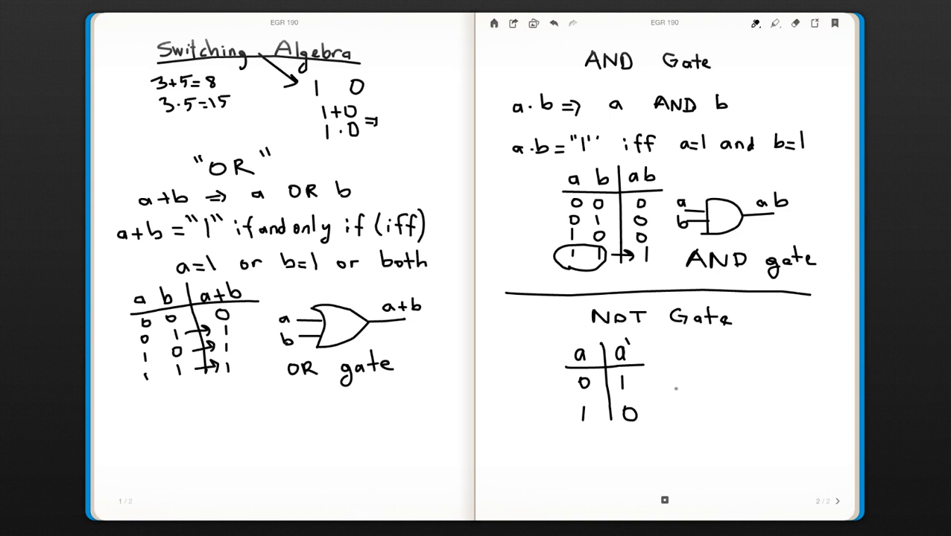
pyautogui.moveTo(701, 368); pyautogui.dragTo(701, 398)
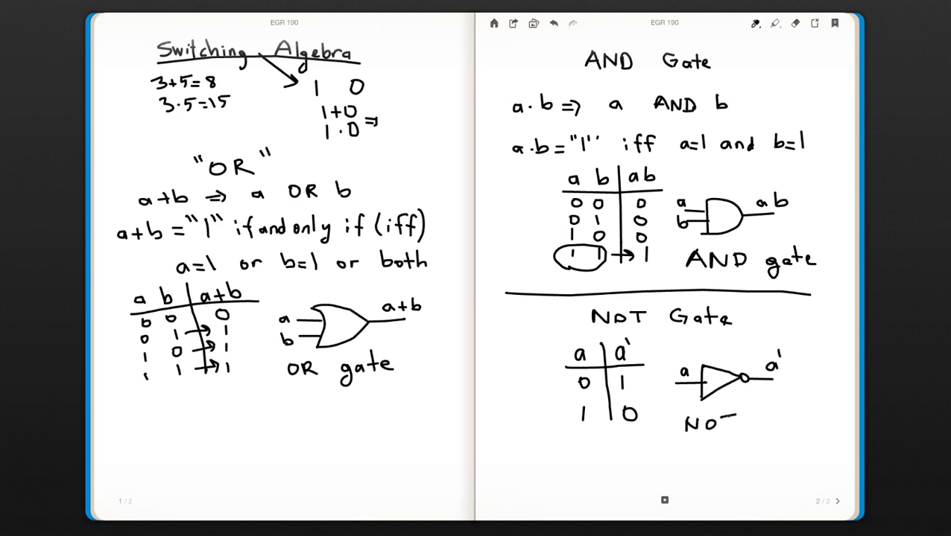
# Step: Label the inverter 'NOT gate' and begin writing 'invert' beneath it
pyautogui.write('NOT gate')
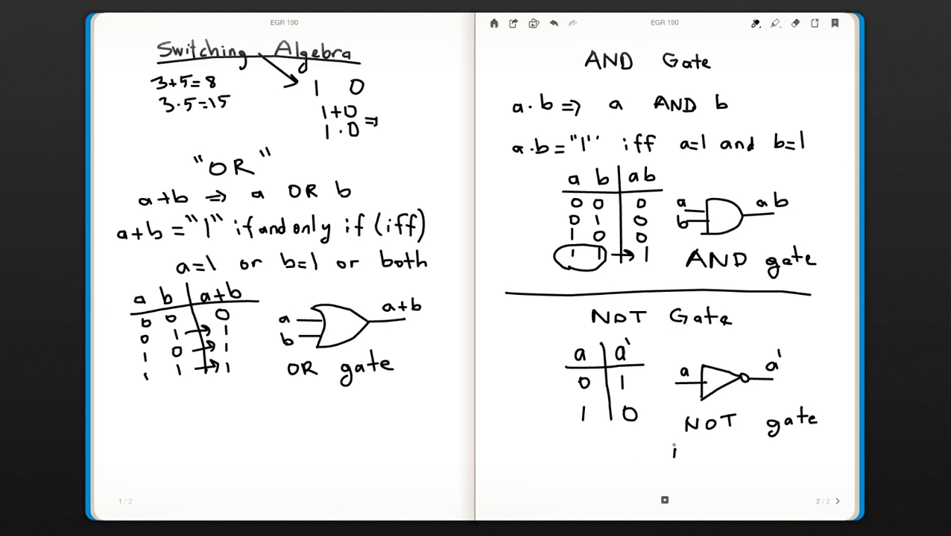
pyautogui.click(755, 23)
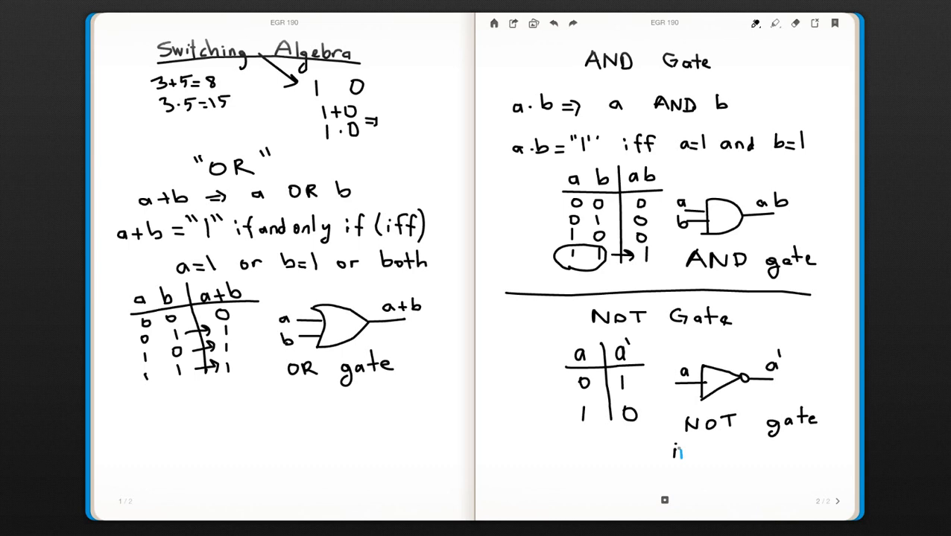
pyautogui.write('inve')
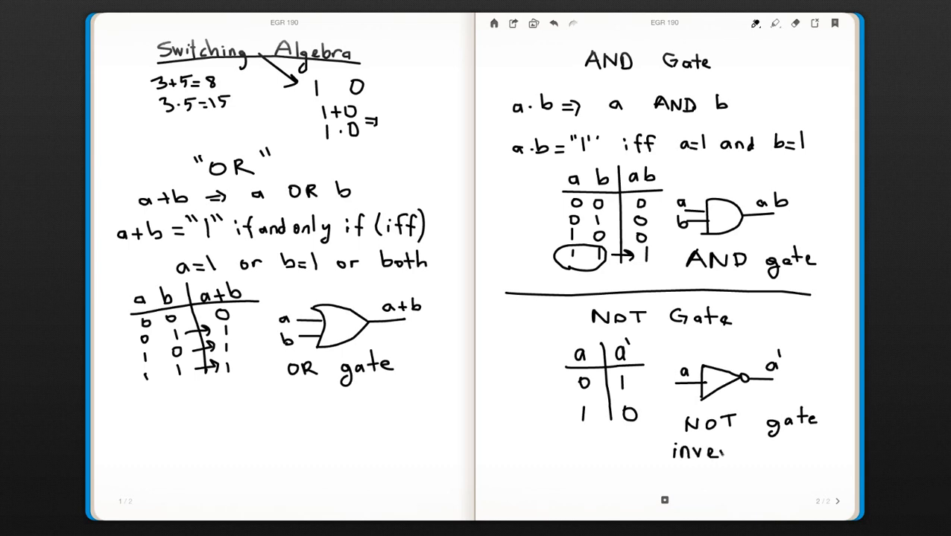
pyautogui.write('rl')
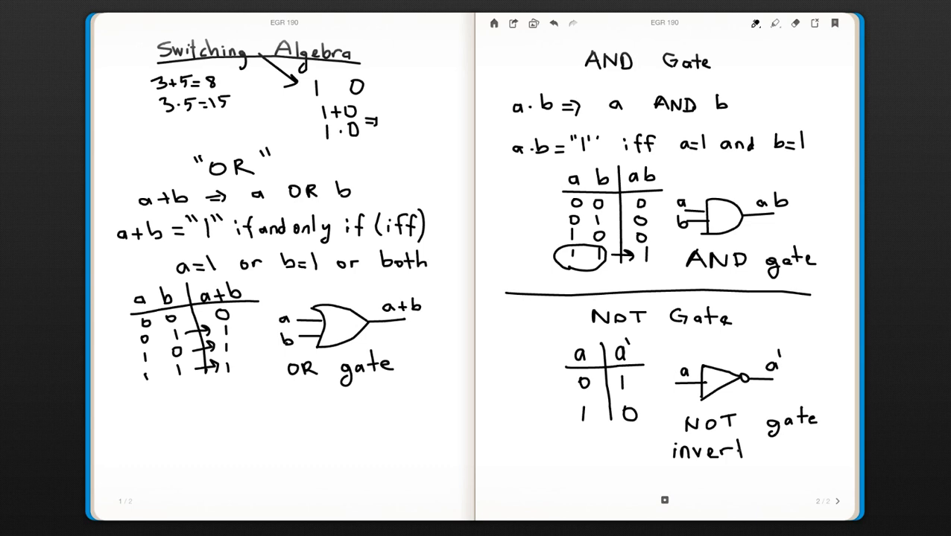